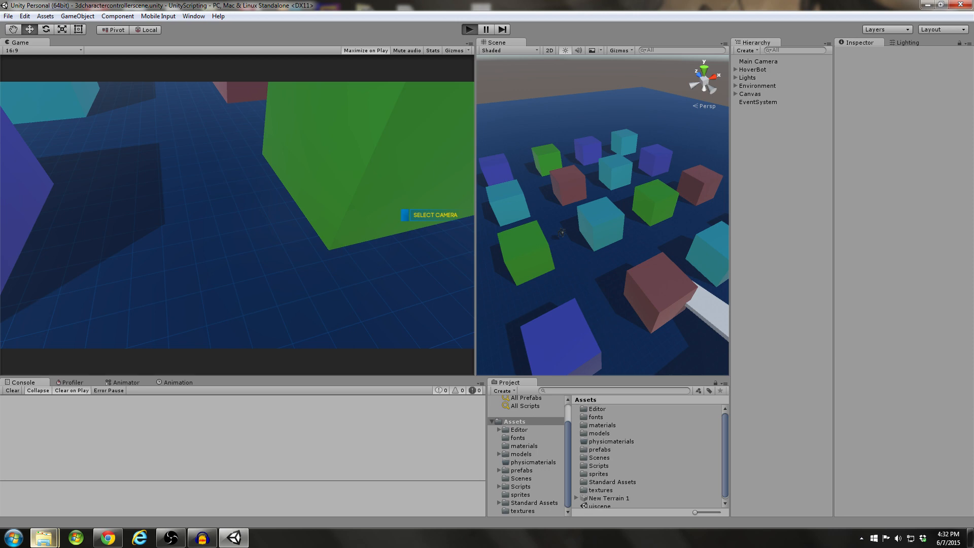
Enter play mode to run the hover-bot scene with the follow-behind camera.
{"action": "left_click", "coordinate": [365, 50]}
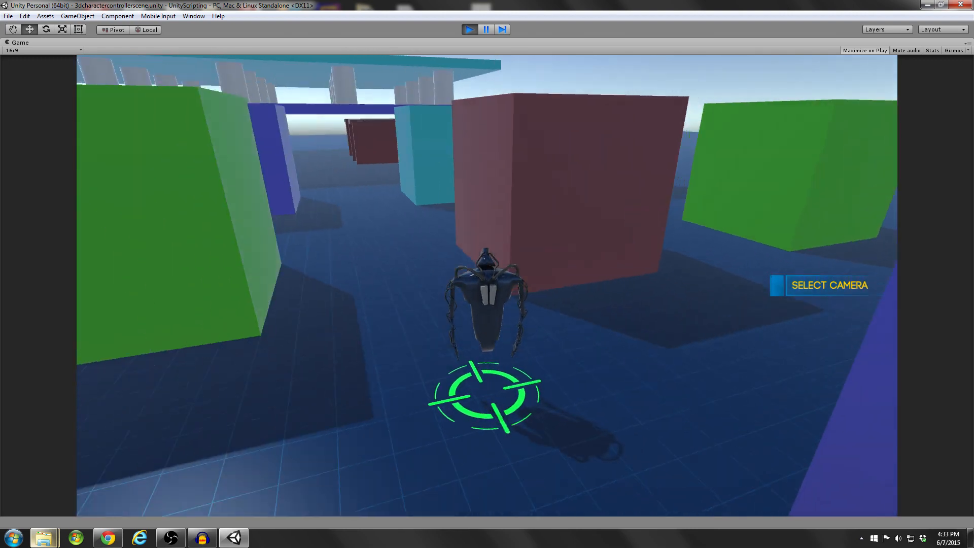
Choose TOP DOWN from the in-game SELECT CAMERA options.
{"action": "left_click", "coordinate": [829, 286]}
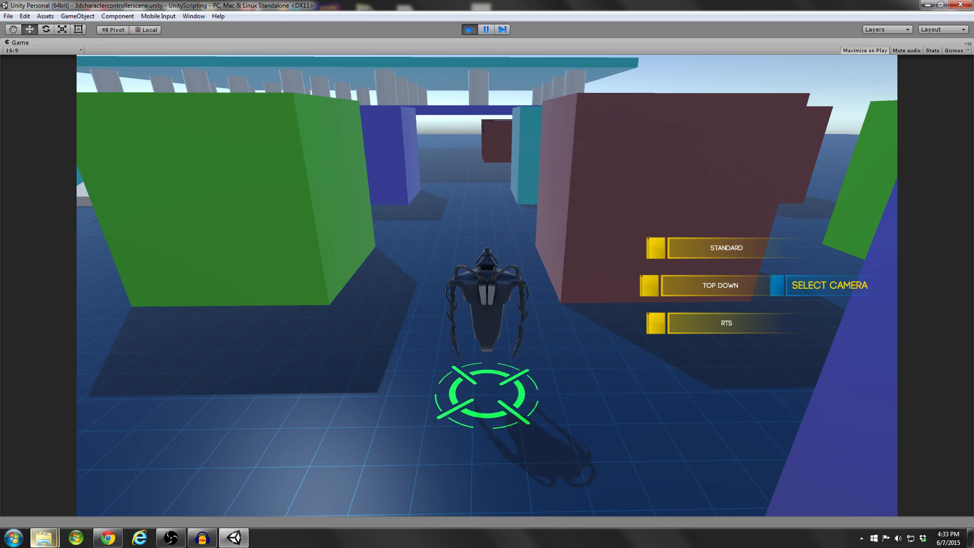
{"action": "left_click", "coordinate": [720, 285]}
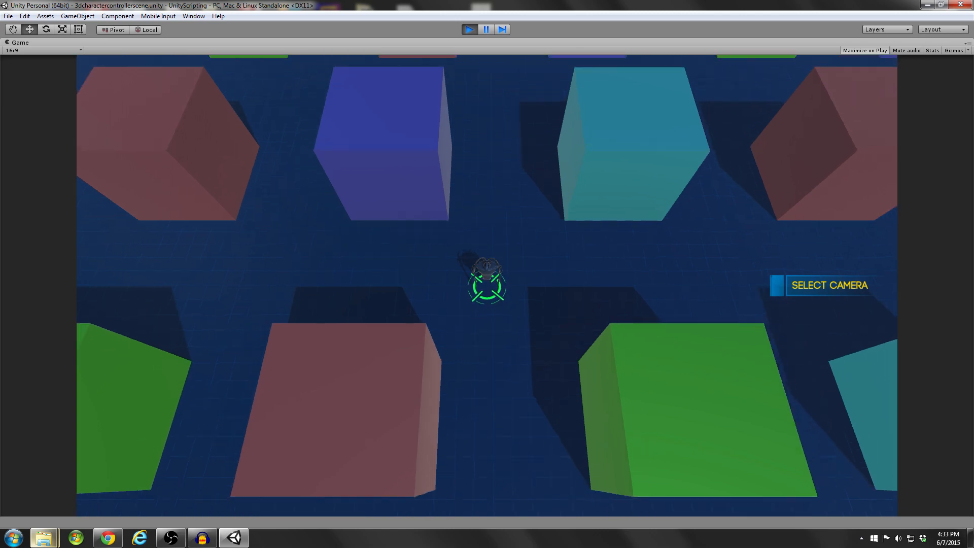